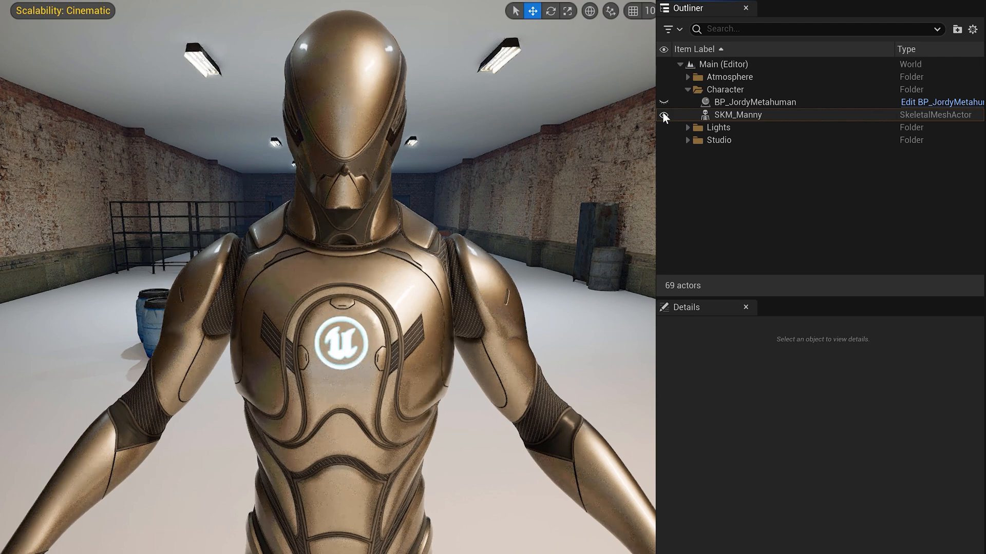
Step: Hide SKM_Manny via its Outliner eye icon, leaving the bearded MetaHuman visible
left_click(736, 114)
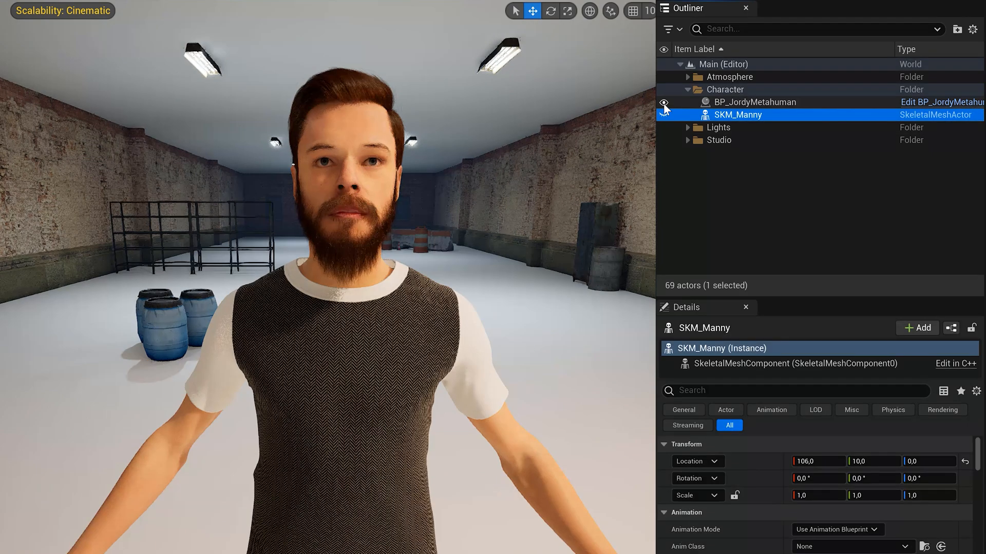
Step: Create a Cine Camera Actor at the current viewport position, framing the MetaHuman's front
left_click(13, 84)
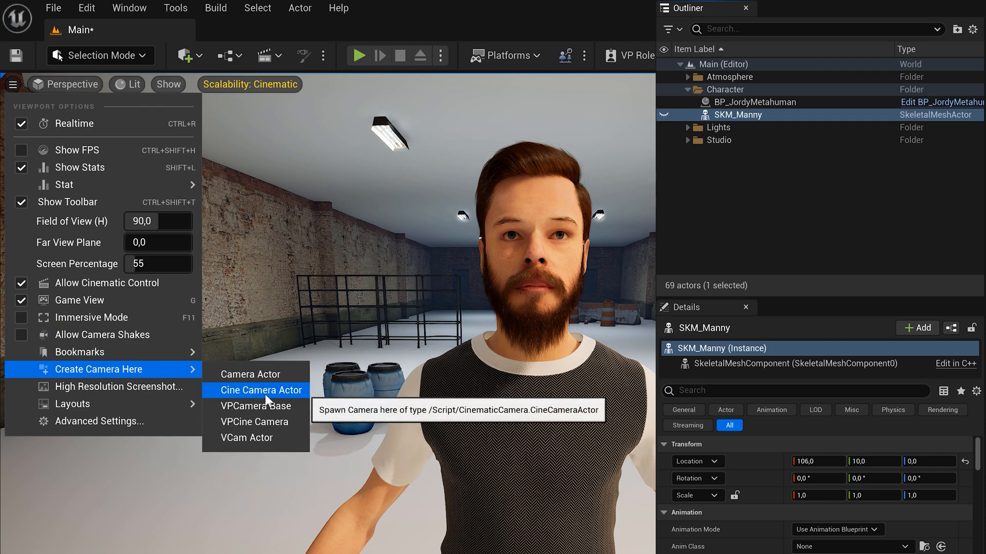
left_click(260, 390)
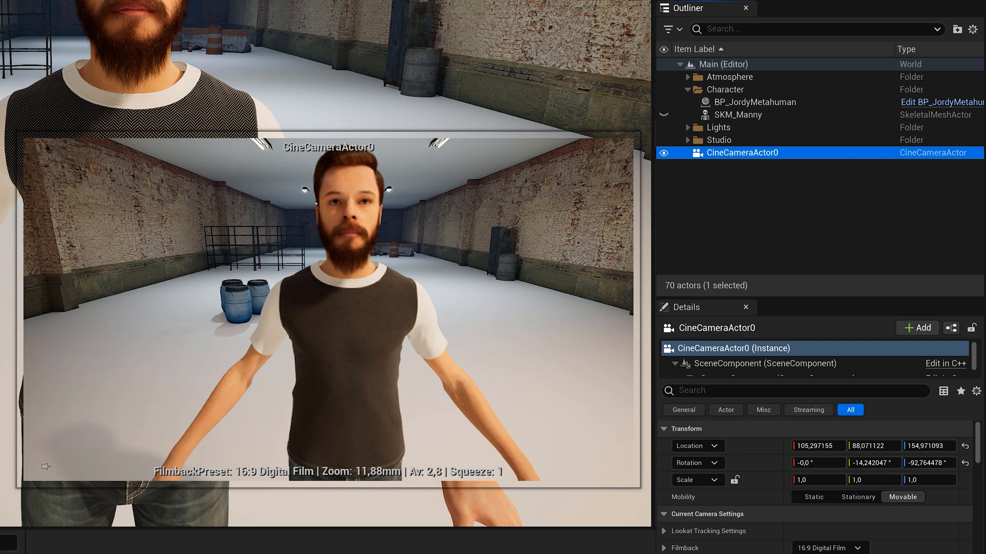